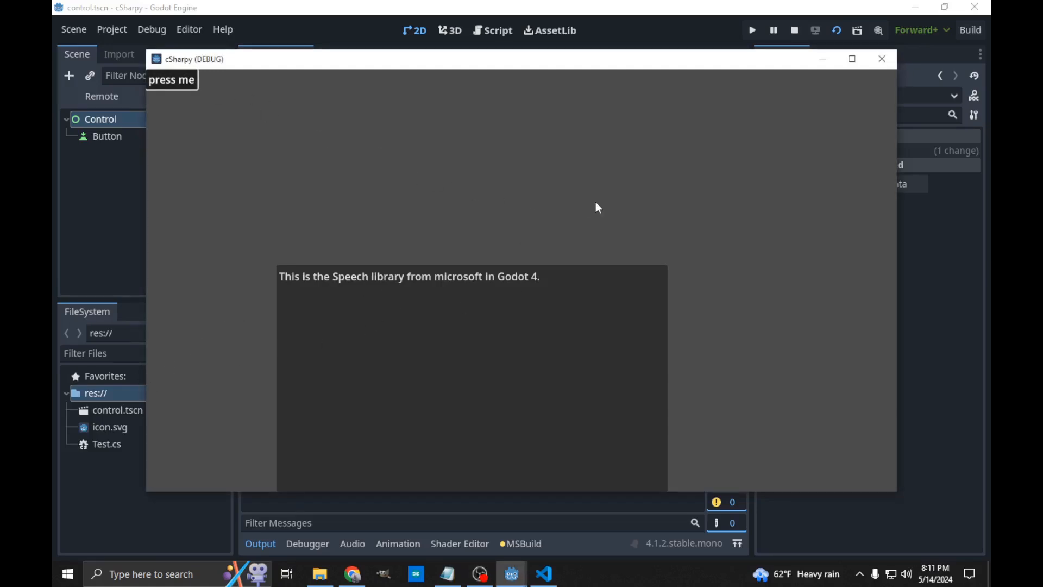
mouse_move(357, 159)
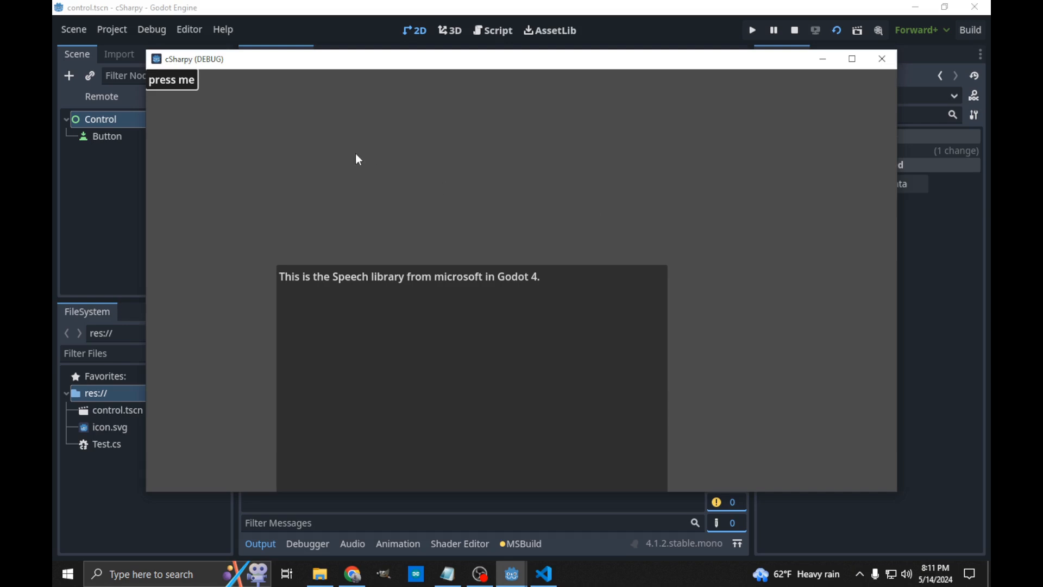
mouse_move(398, 225)
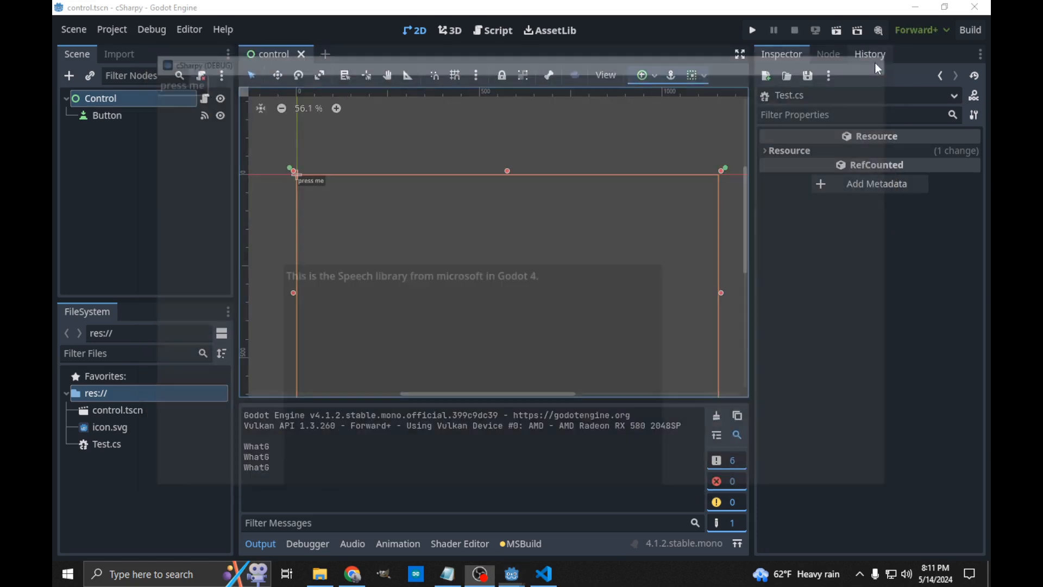
- Stop the running cSharpy debug game from the Godot toolbar
left_click(794, 30)
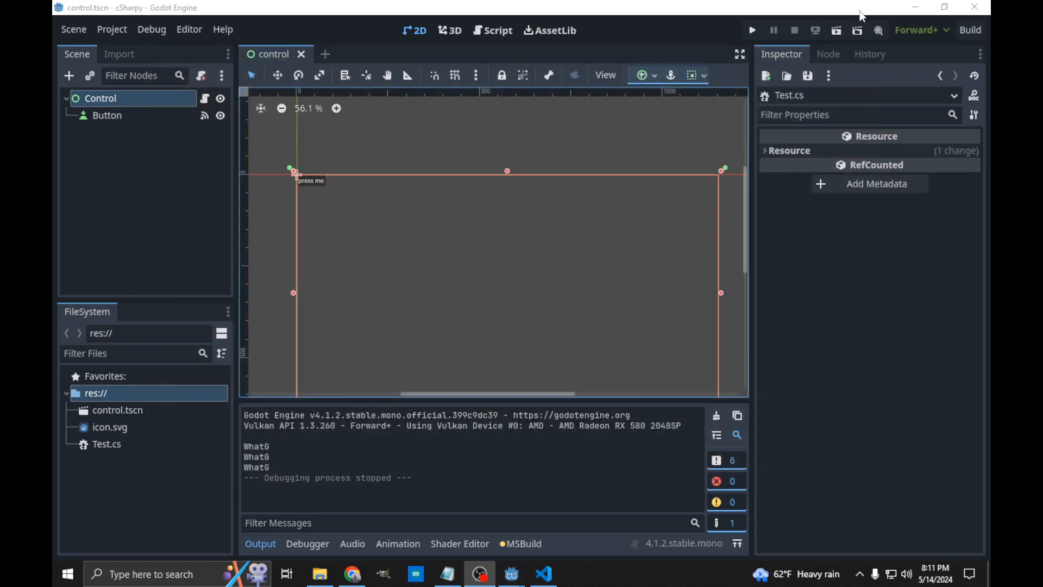
- Run the CSharpExample project and dismiss the 'Failed to build project' notice
left_click(915, 6)
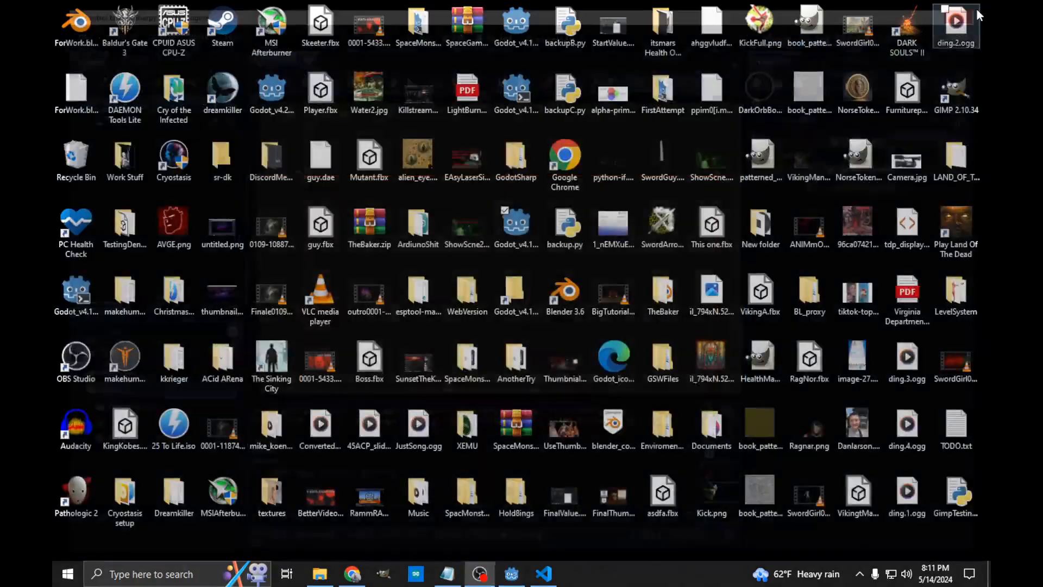
left_click(511, 574)
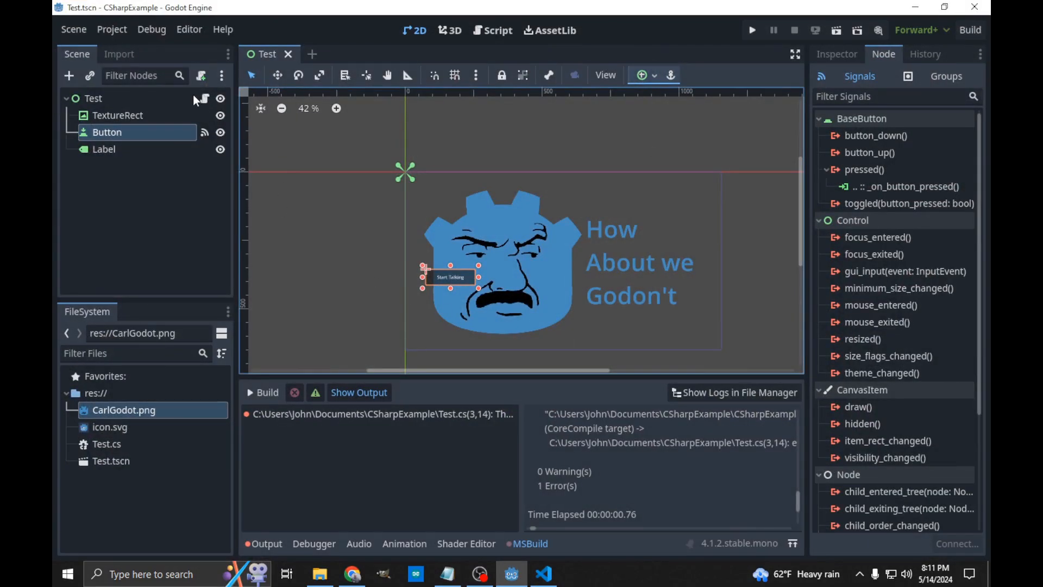
left_click(835, 30)
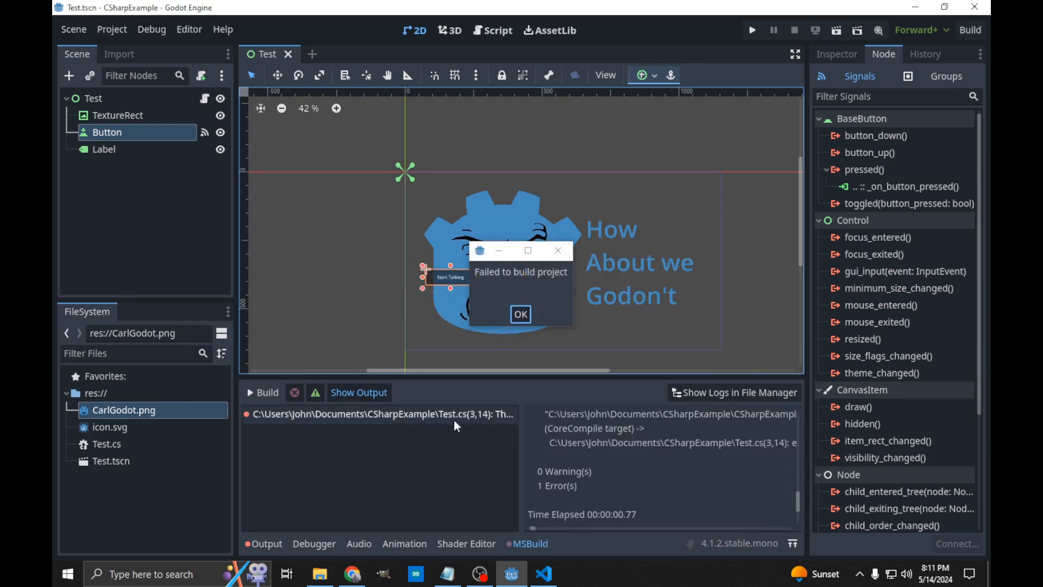
left_click(521, 313)
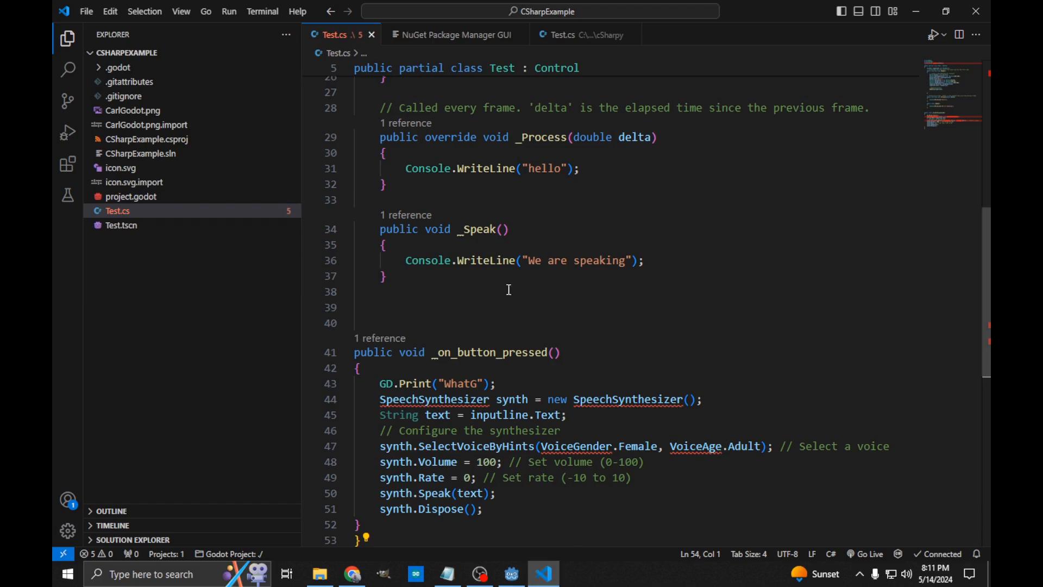
mouse_move(551, 570)
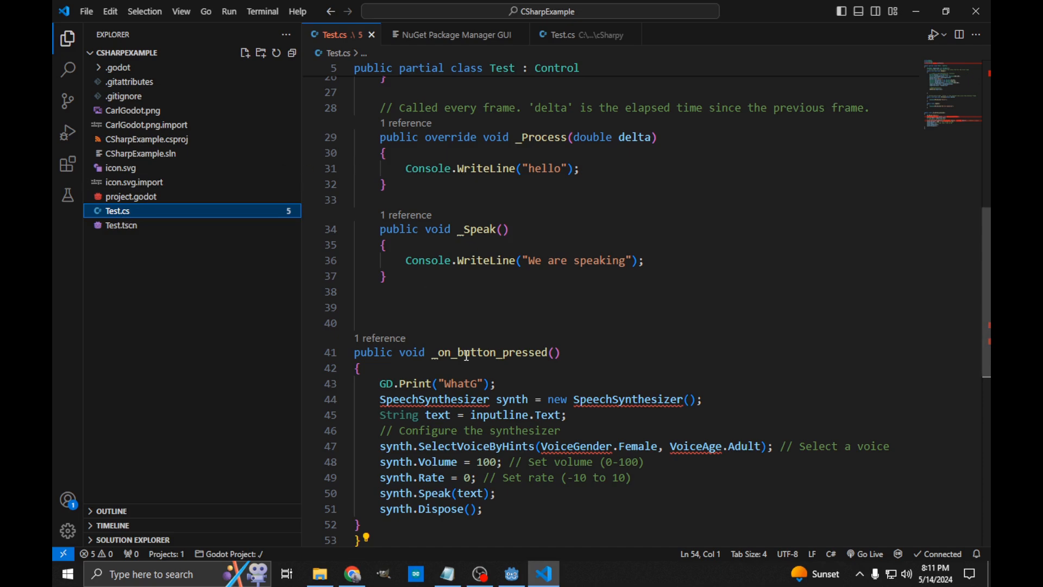
mouse_move(117, 210)
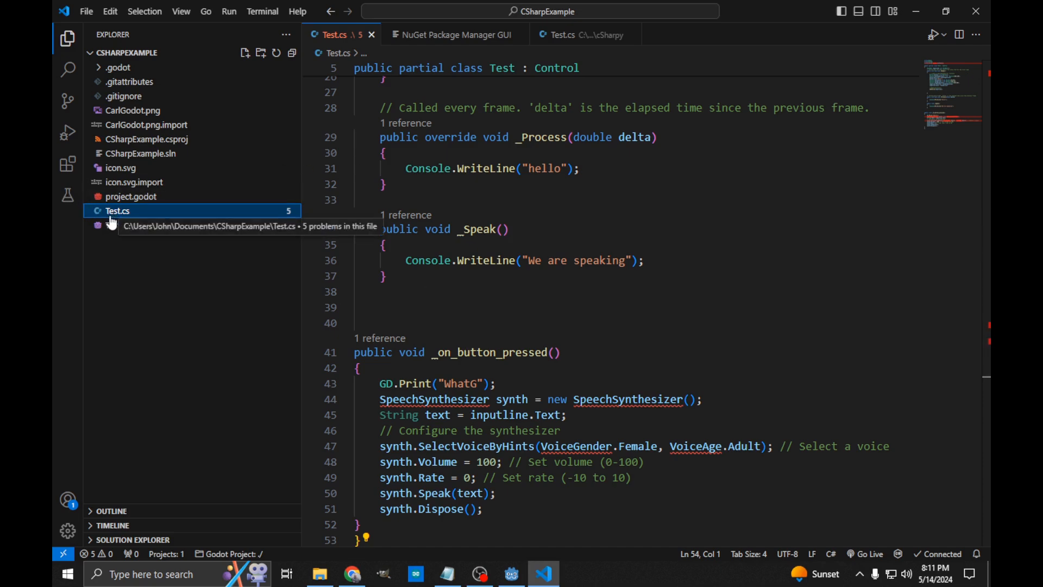
mouse_move(137, 131)
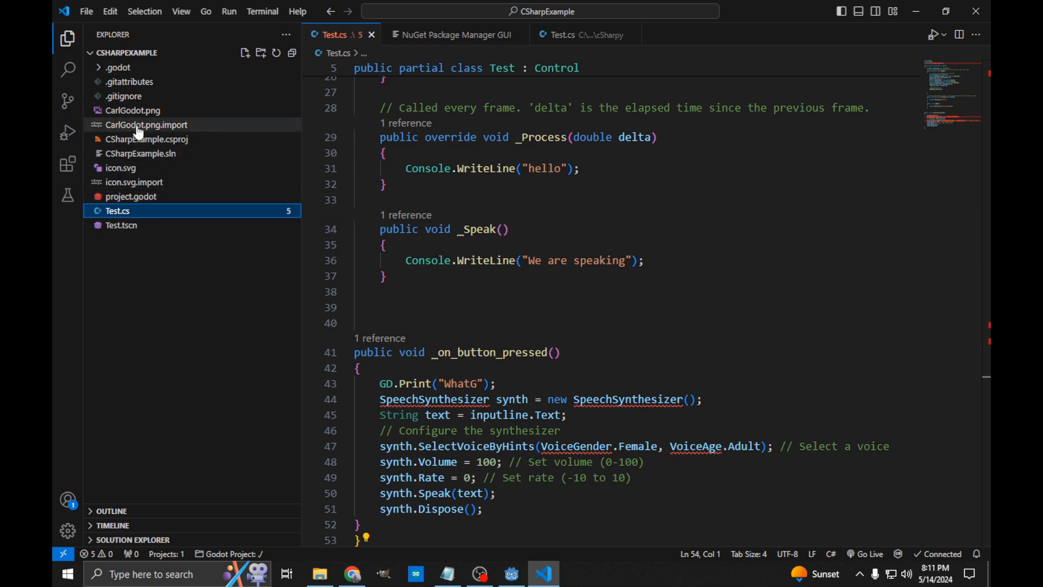
- Open CSharpExample.sln from the Explorer sidebar
double_click(140, 153)
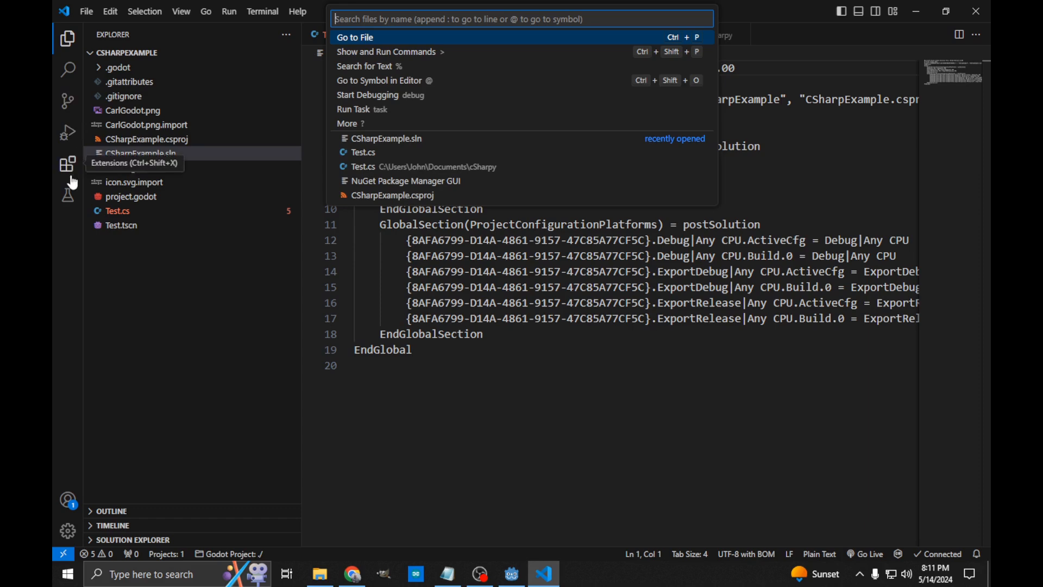
- Search the Extensions marketplace for 'nuget'
left_click(66, 164)
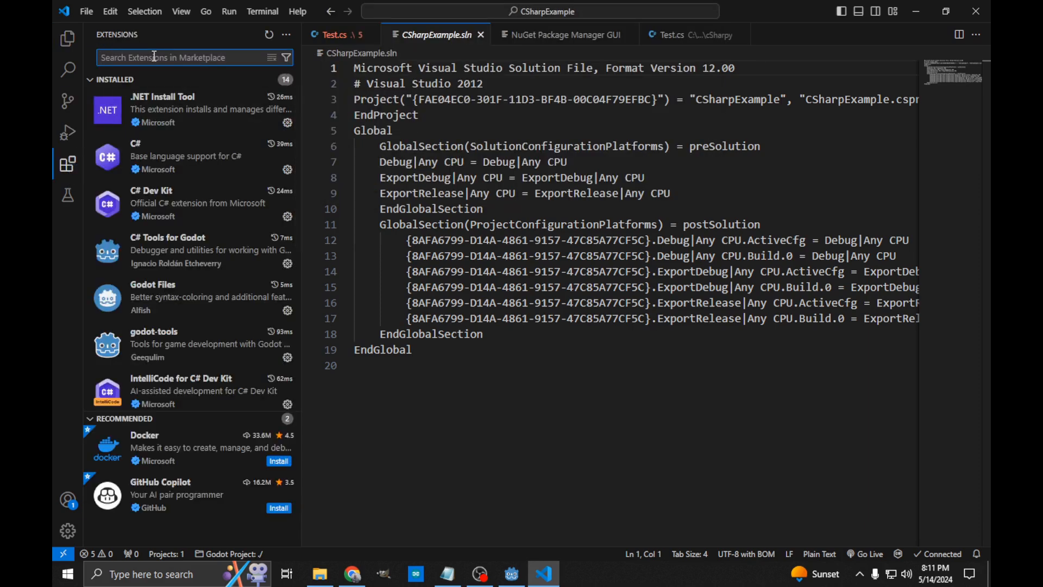
type("nuget")
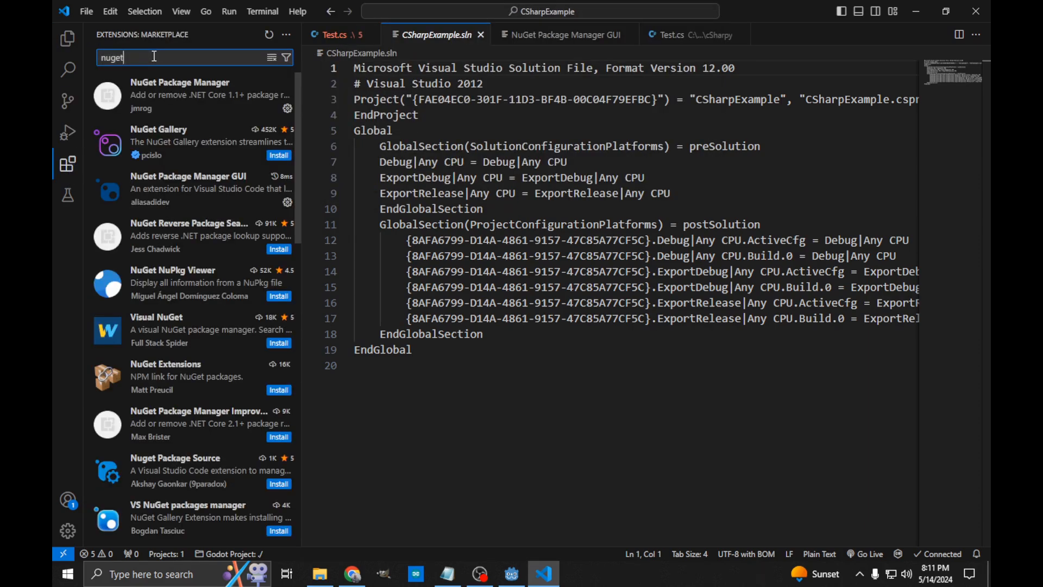
mouse_move(179, 93)
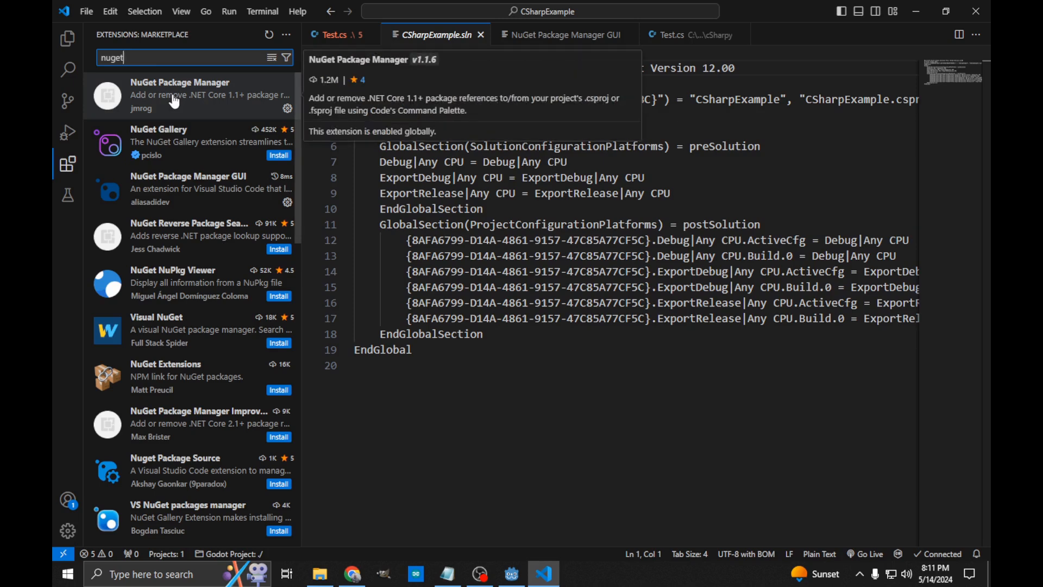
mouse_move(187, 189)
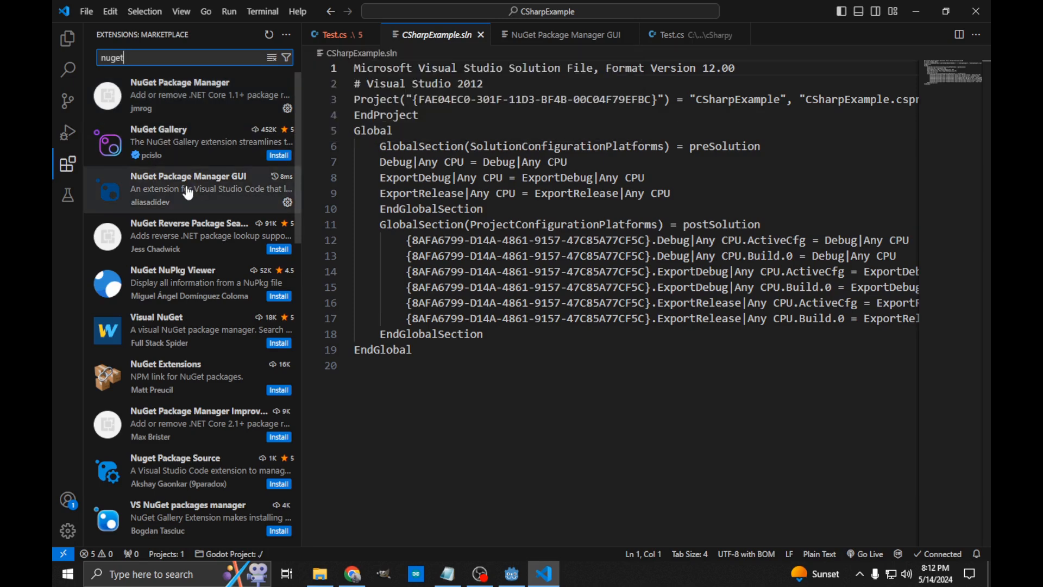
mouse_move(188, 189)
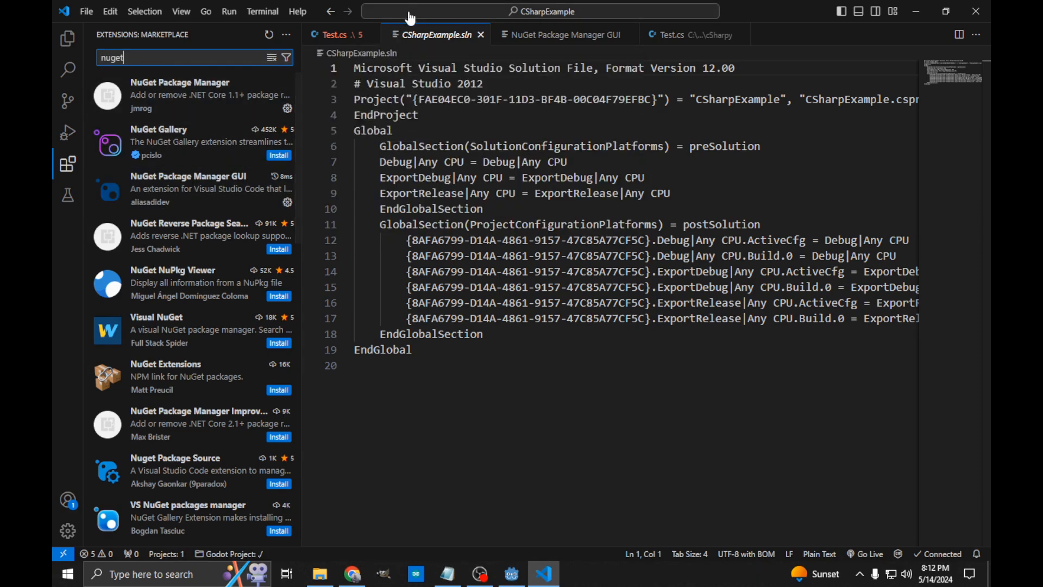
- Run the 'NuGet Package Manager GUI' command from the Command Palette
left_click(541, 11)
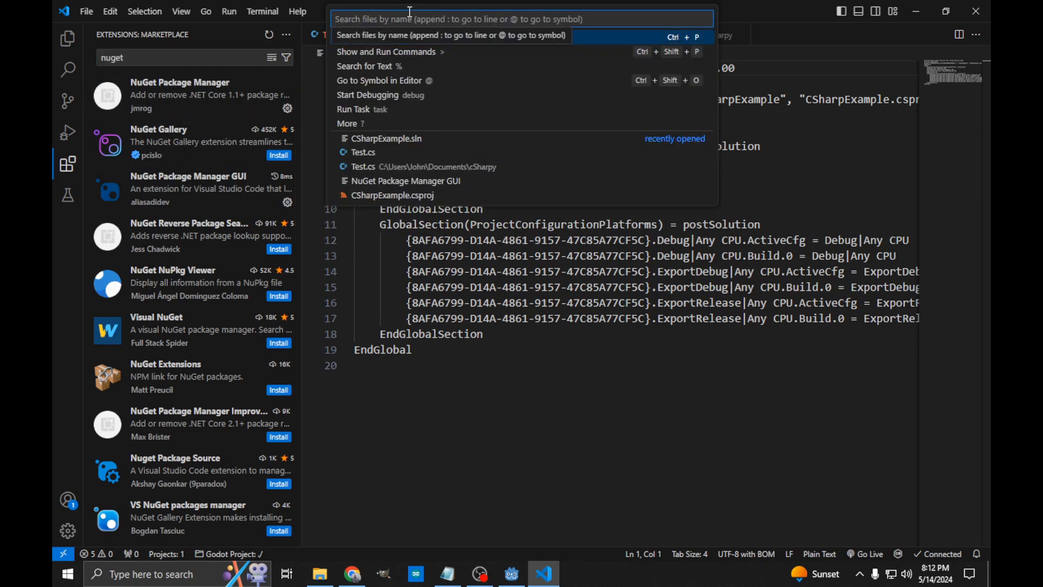
type(">")
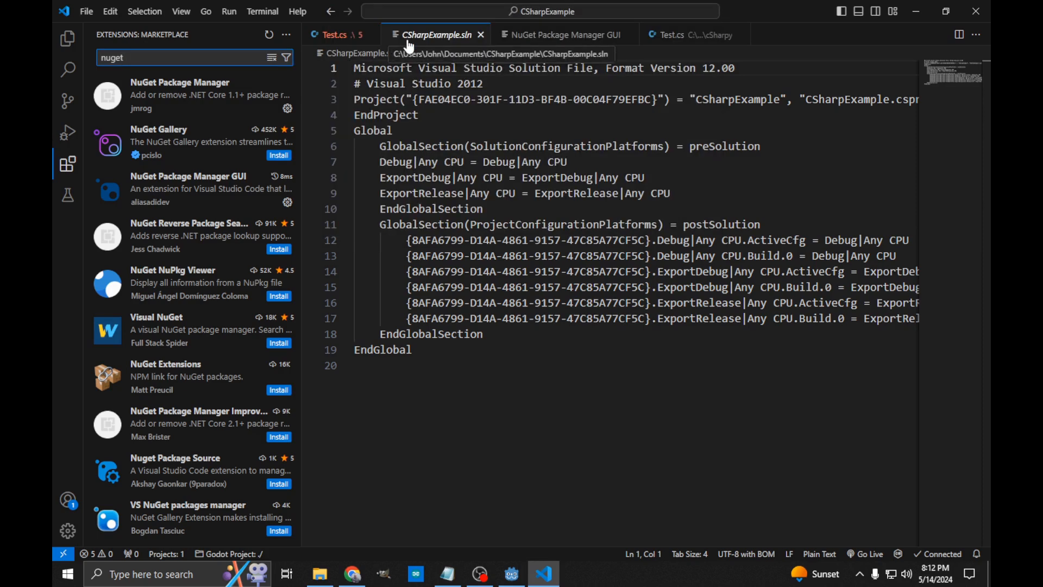
left_click(565, 35)
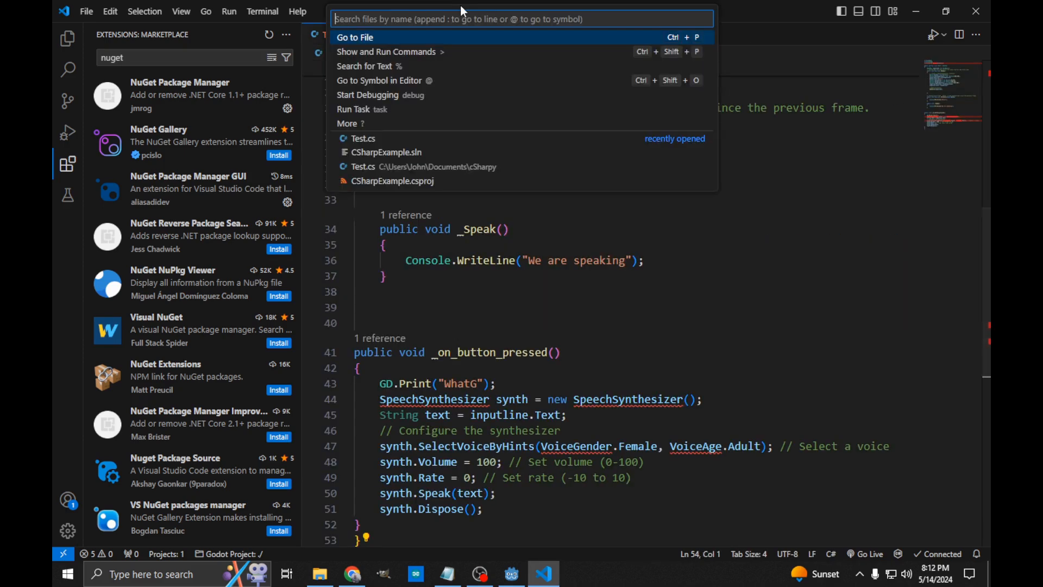
type("nuget")
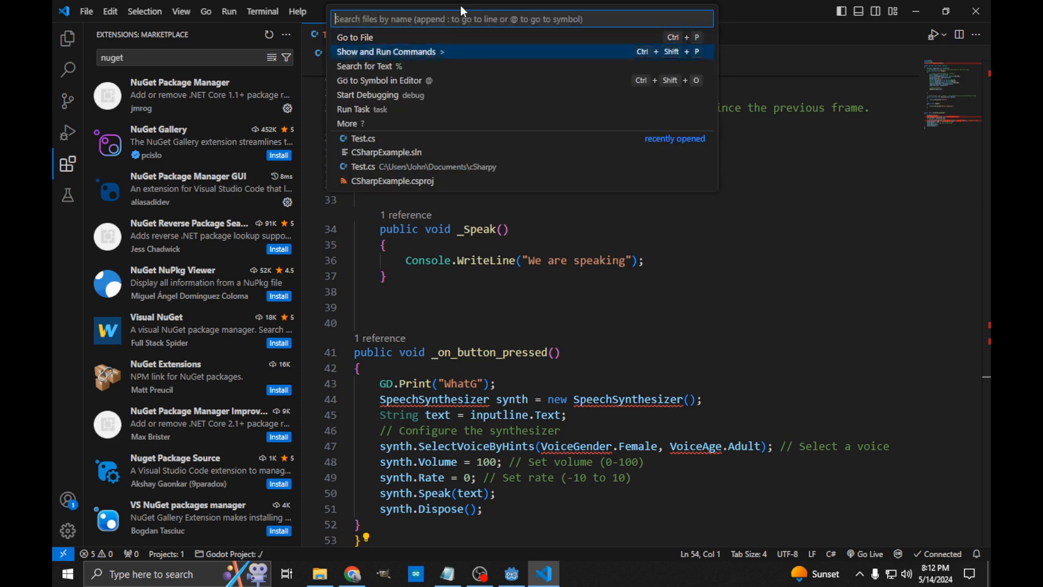
left_click(385, 51)
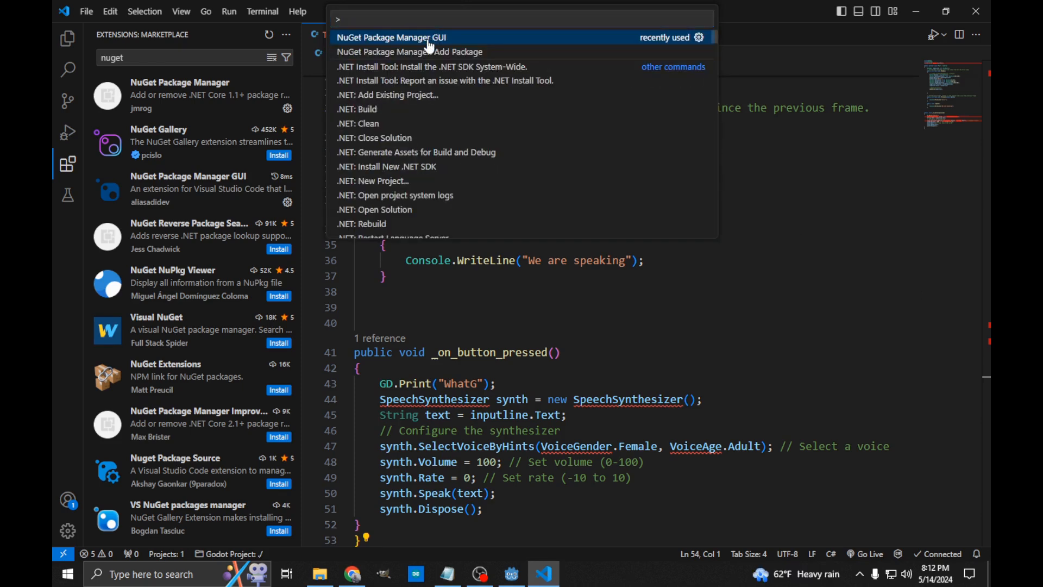
left_click(391, 37)
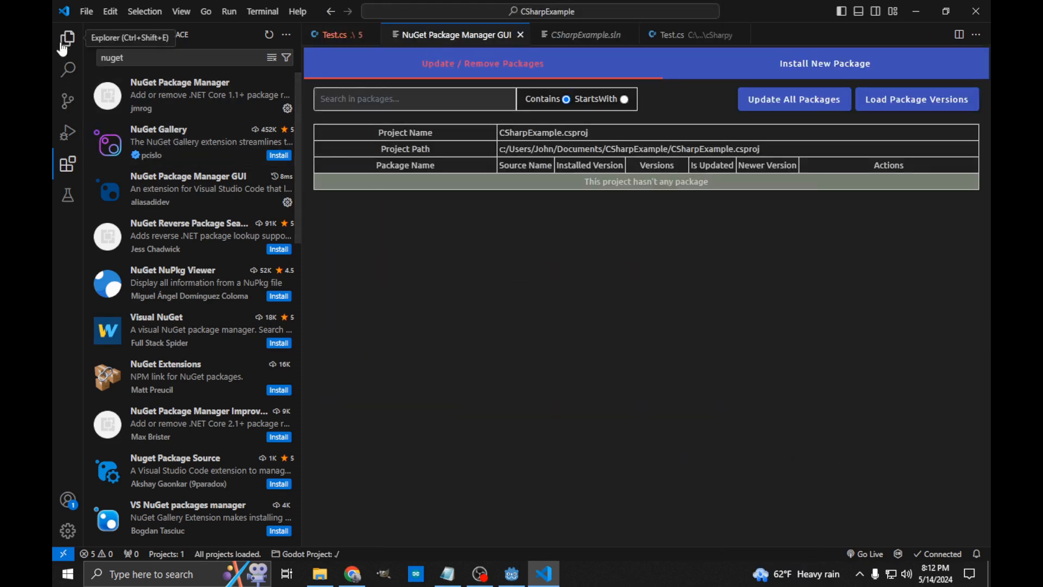
- Search NuGet for 'speech', install System.Speech, and check the installed packages list
left_click(68, 39)
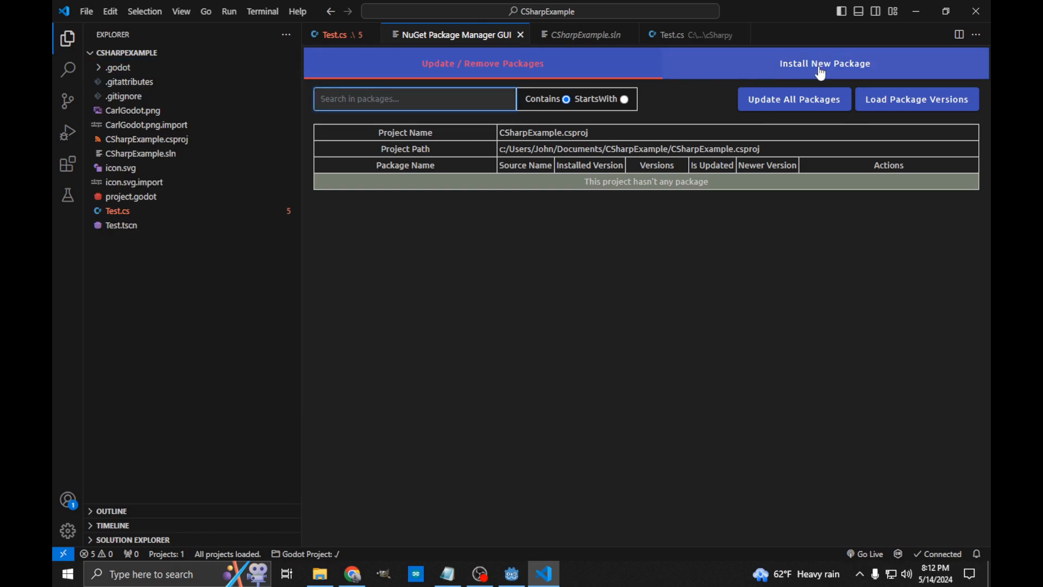
left_click(824, 63)
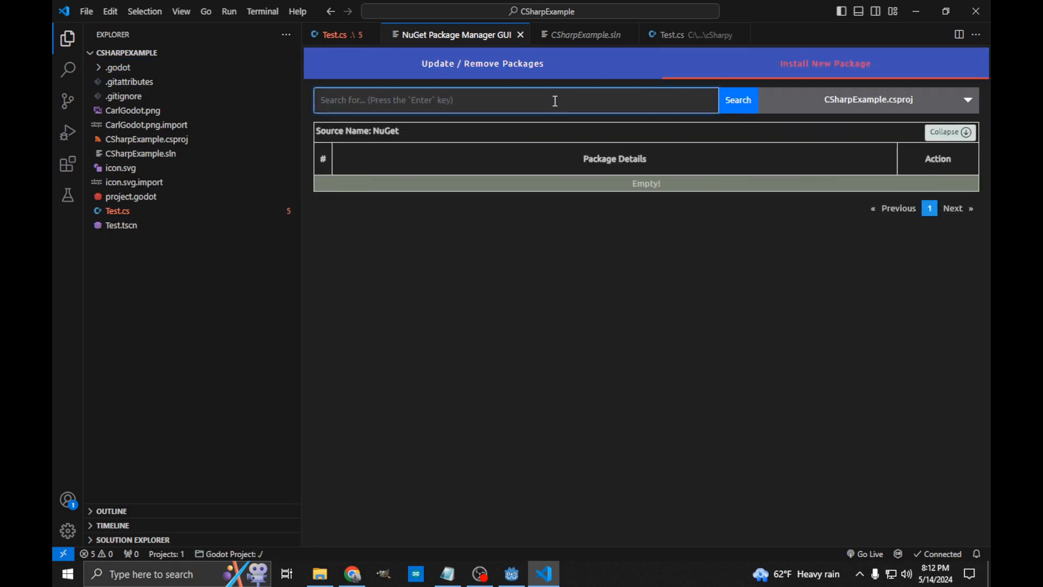
type("speech")
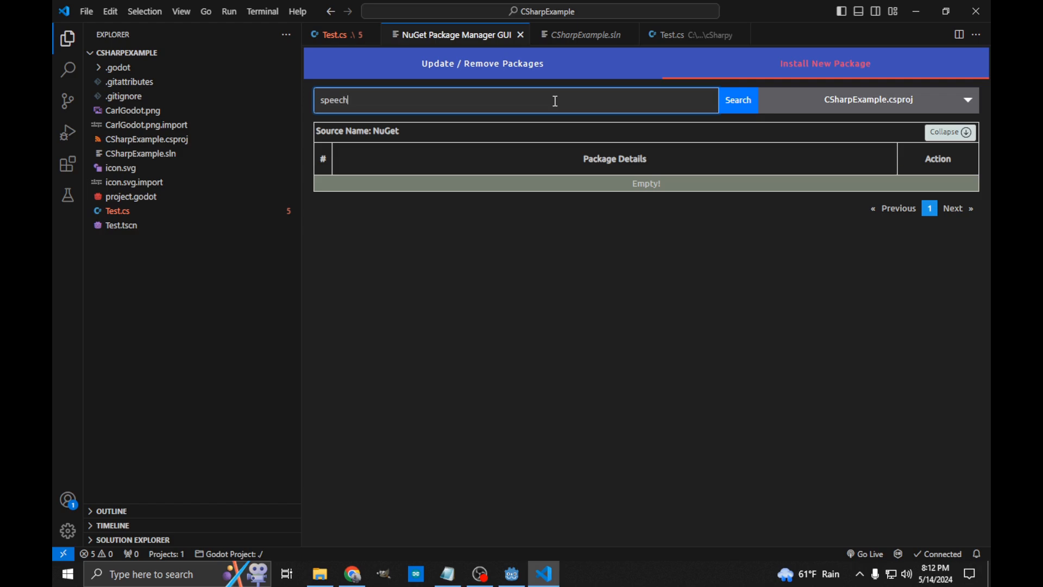
left_click(736, 100)
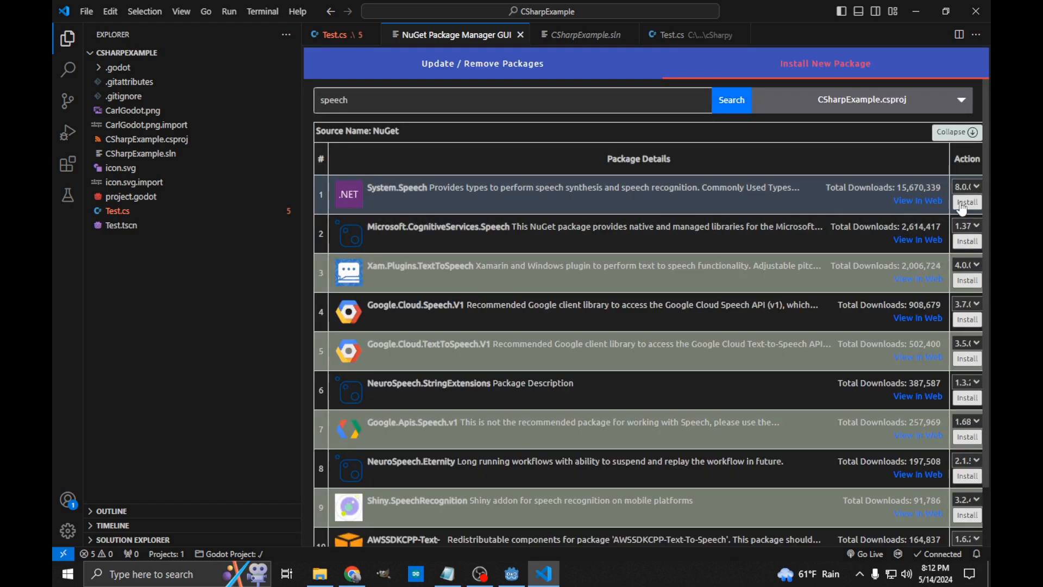
left_click(966, 202)
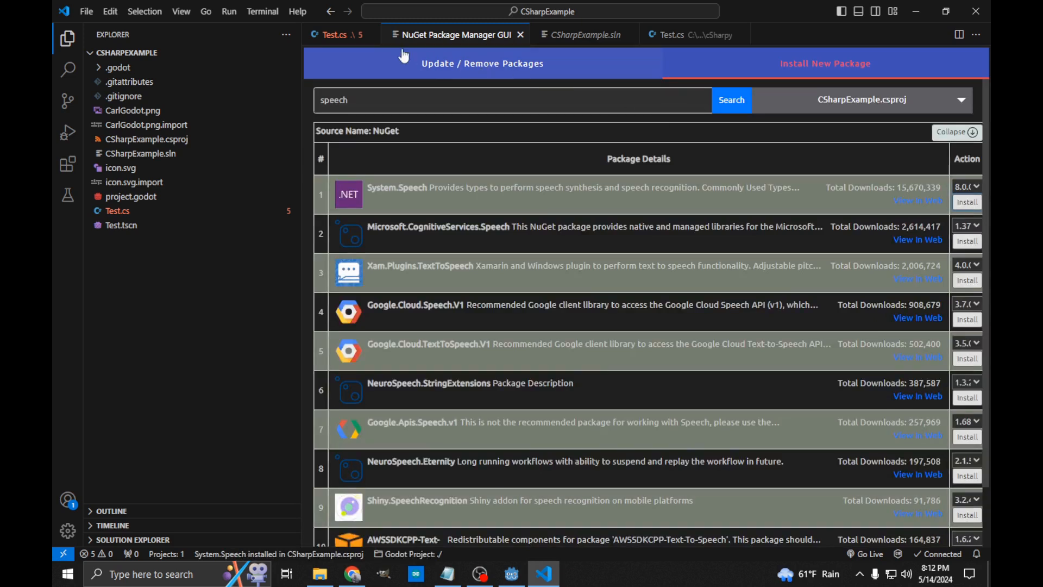
left_click(481, 63)
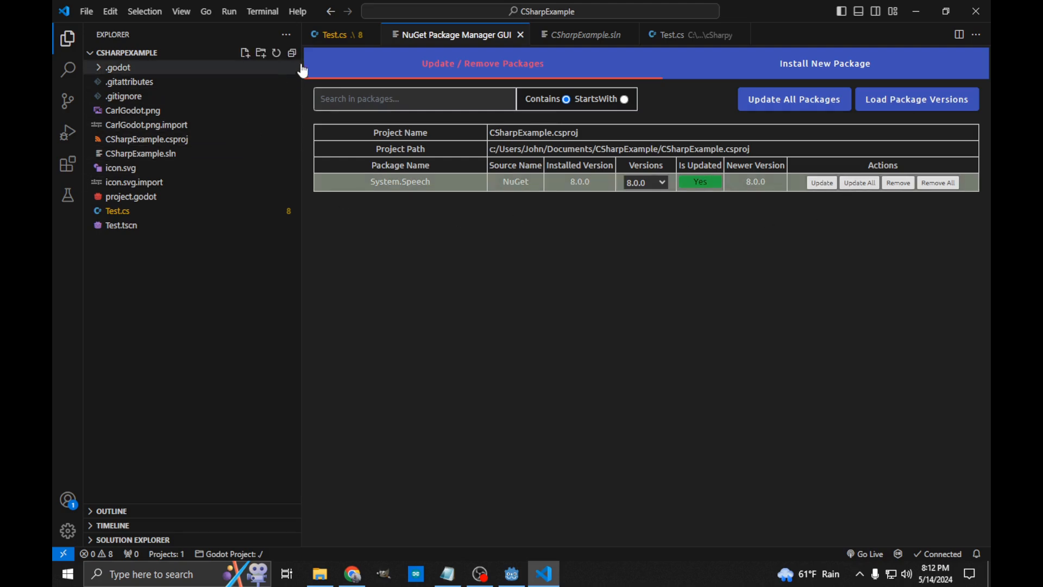
left_click(335, 35)
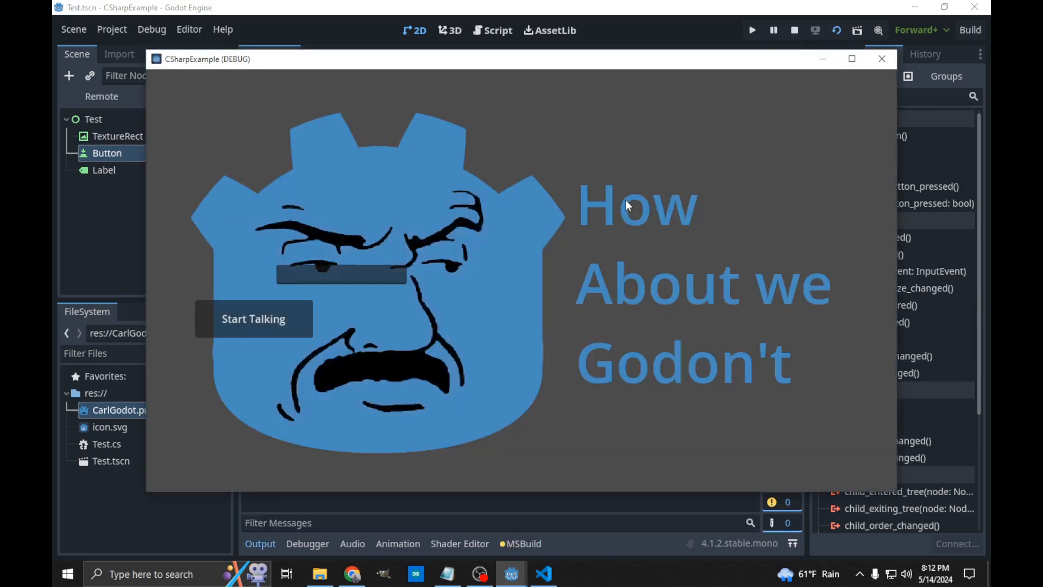
- Begin typing the phrase into the running game's LineEdit ('He')
type("H")
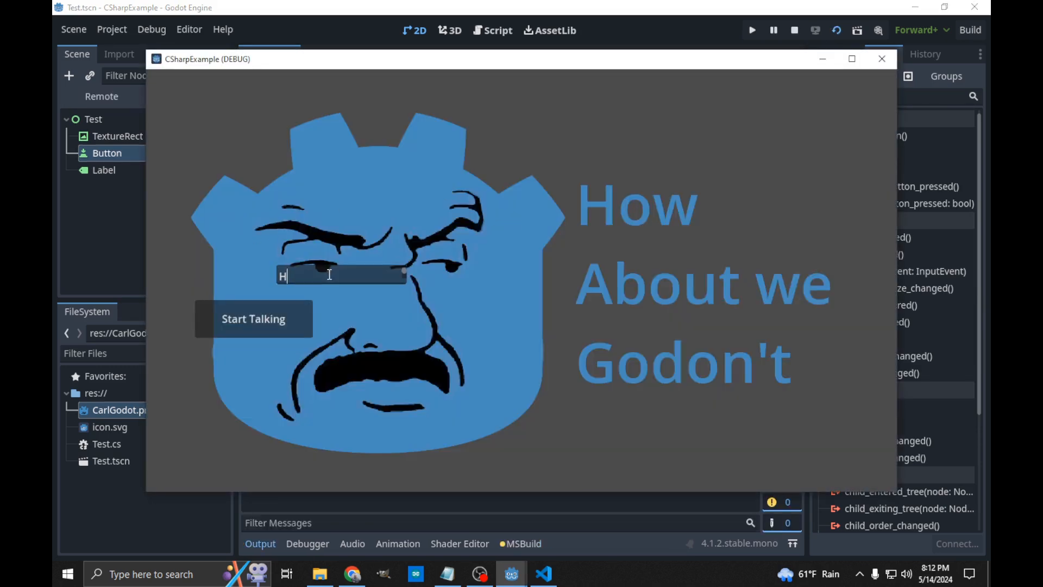
type("elllo how are you")
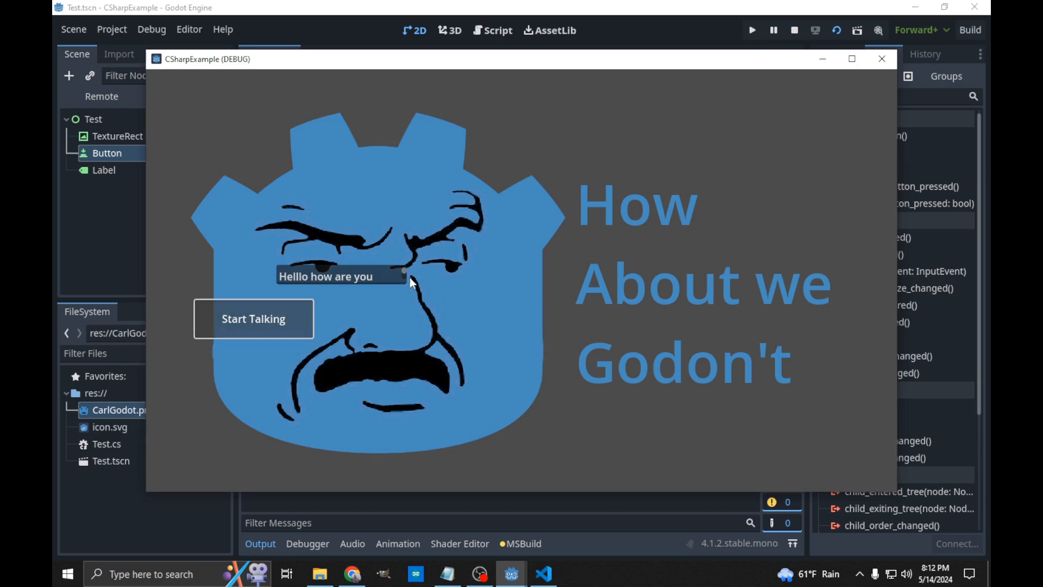
mouse_move(623, 219)
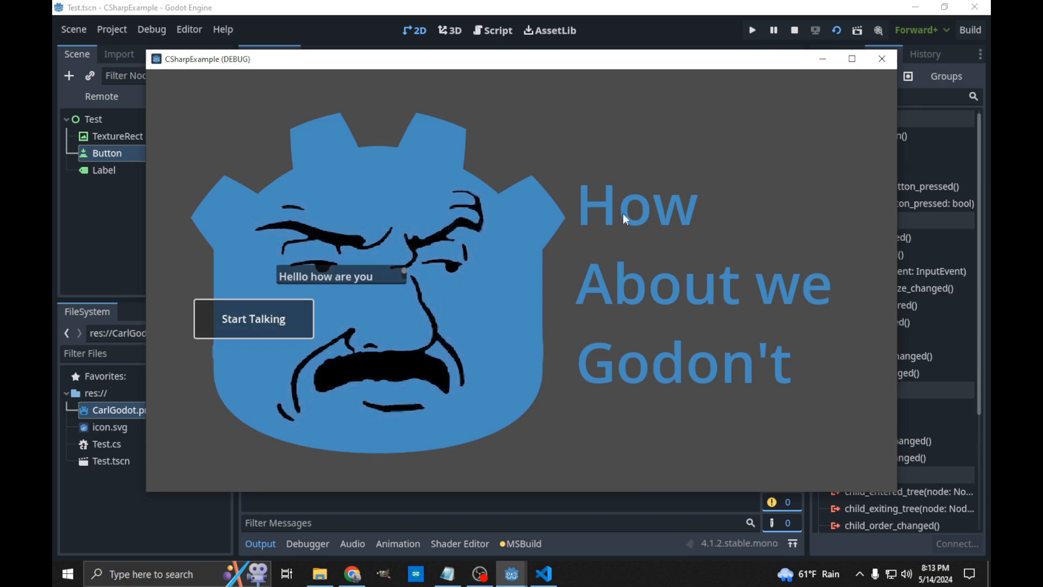
mouse_move(826, 184)
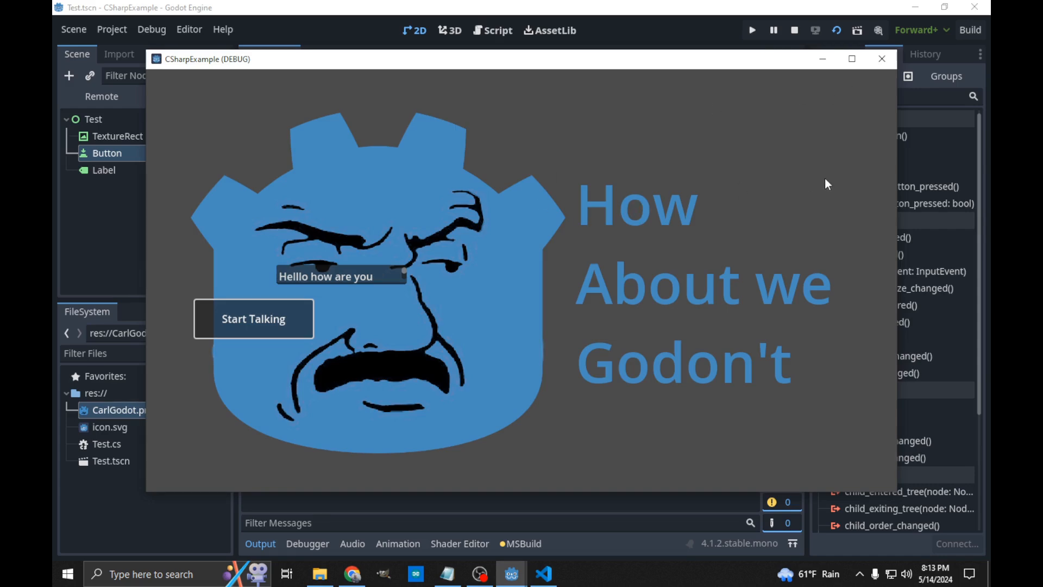
mouse_move(656, 217)
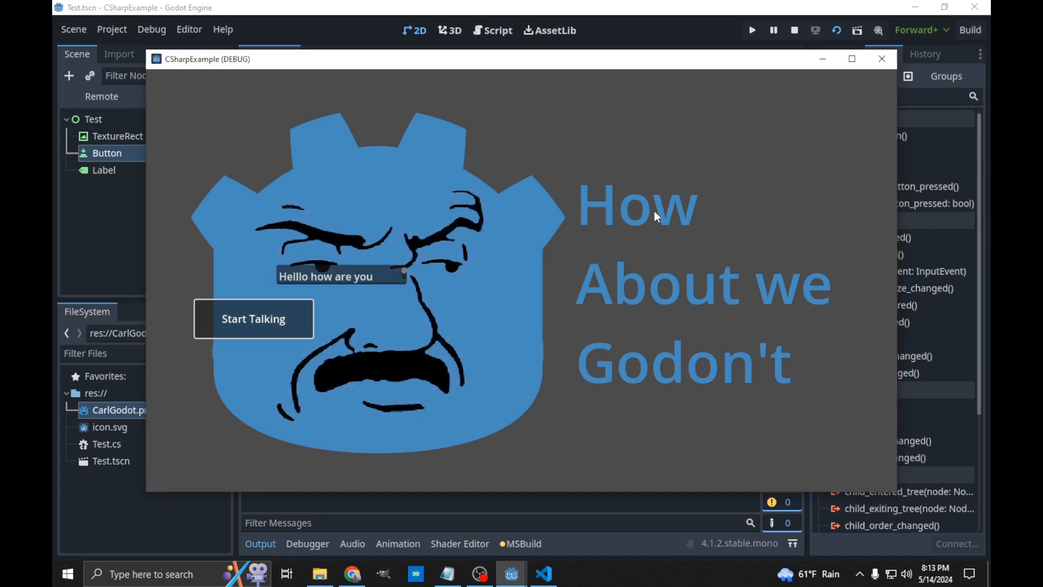